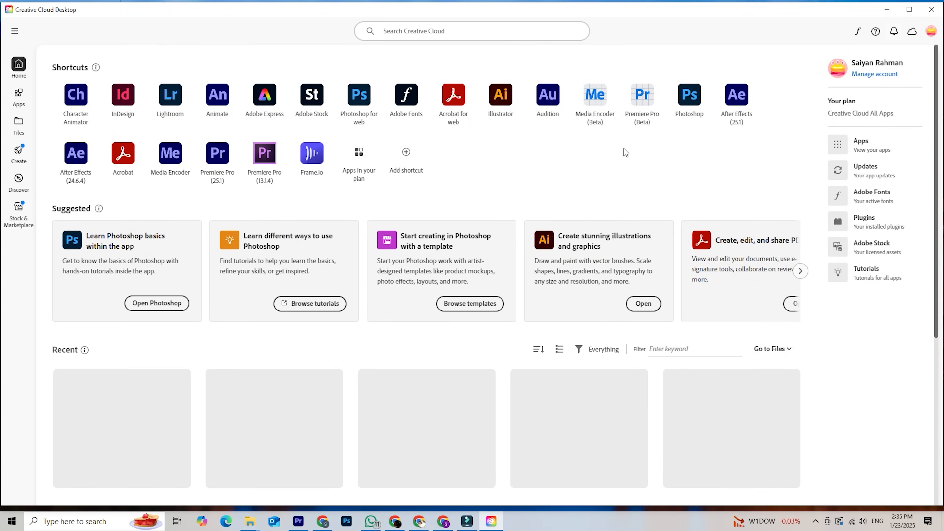
Reveal the Creative Cloud download link in the YouTube tutorial's description.
scroll(down, 3)
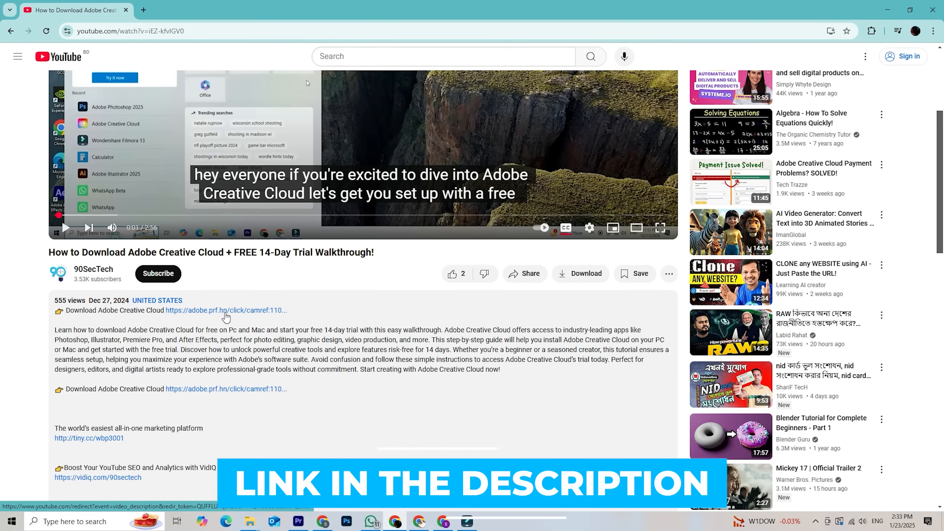
Reach the Adobe homepage through the adobe.prf.hn link in the video description.
click(225, 310)
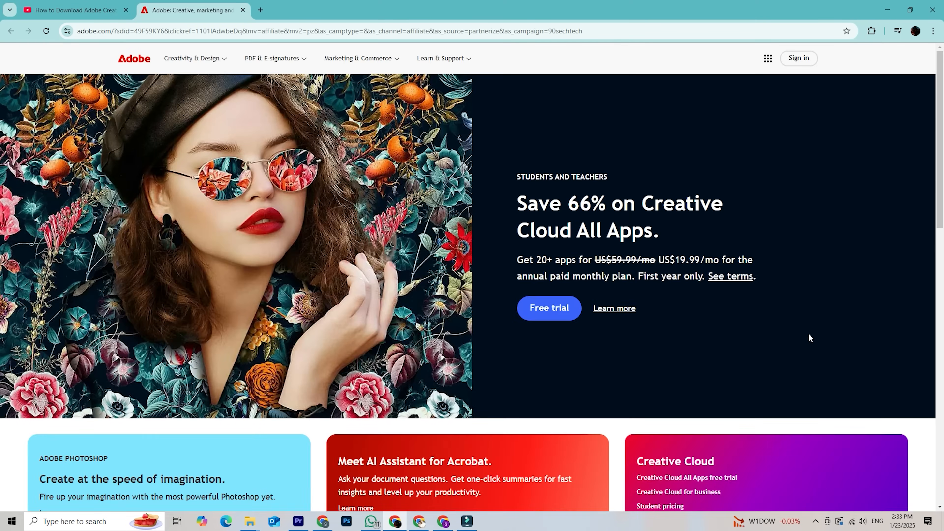
mouse_move(818, 271)
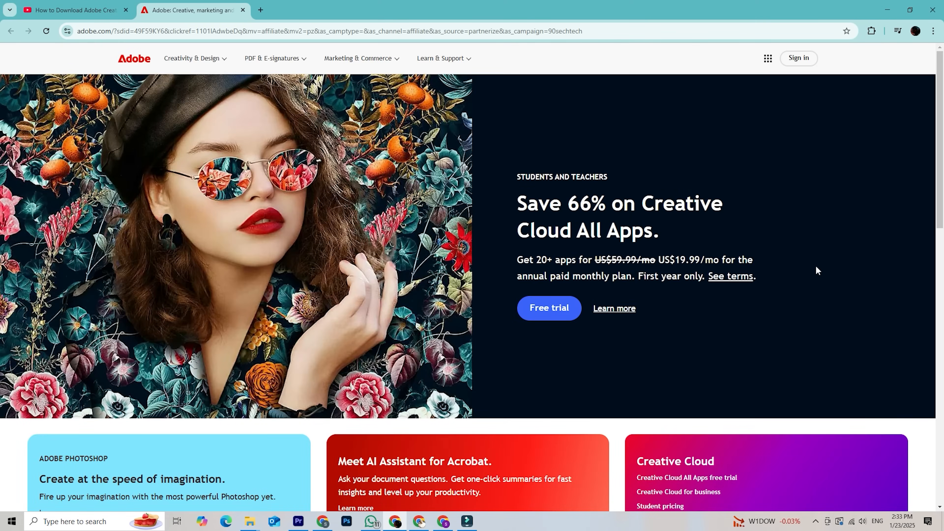
mouse_move(902, 295)
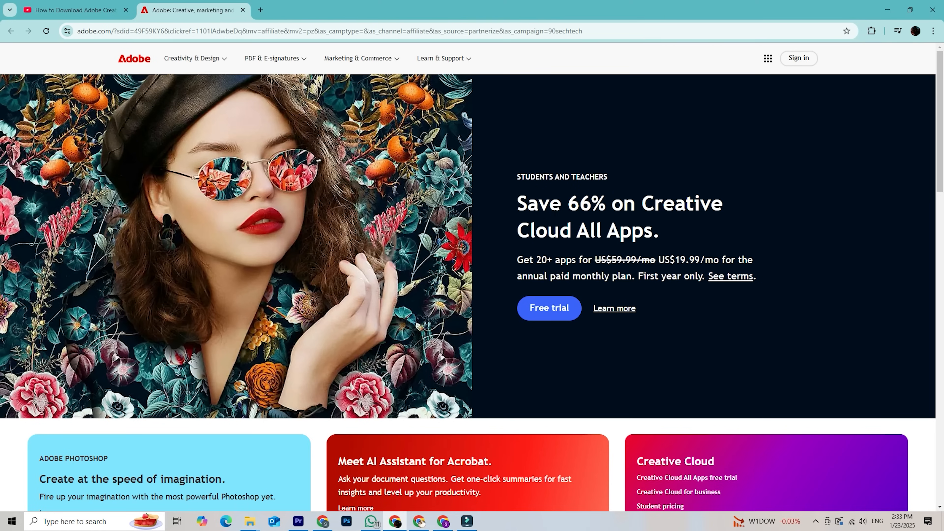
Start the All Apps free trial and compare Business, Individuals and Students and teachers plans.
click(548, 308)
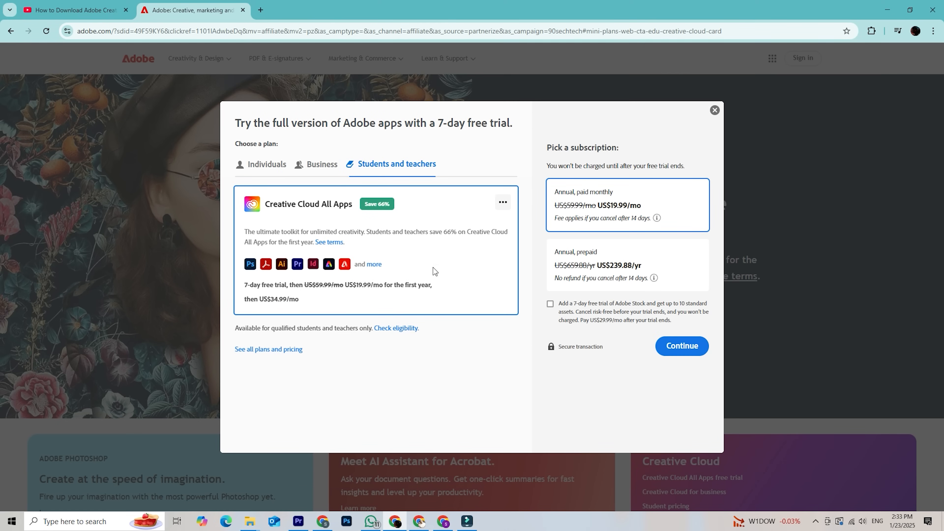
click(321, 164)
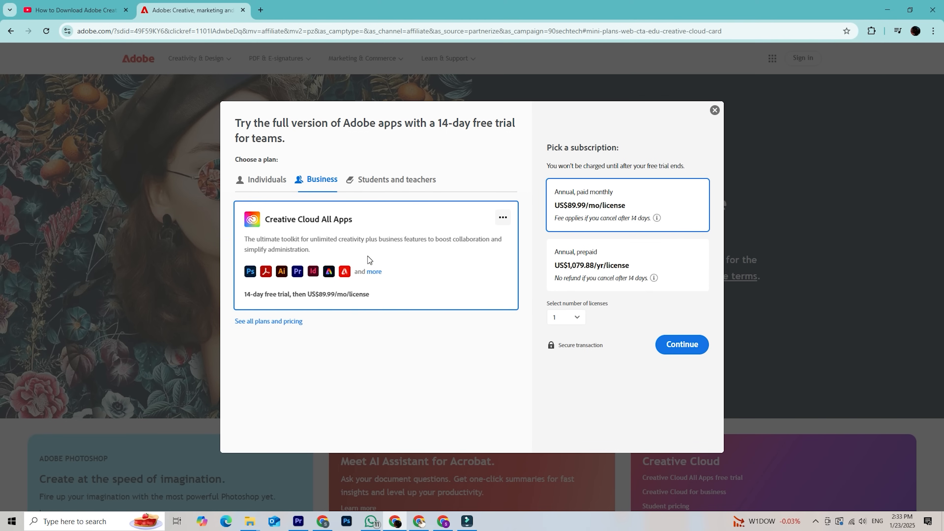
click(266, 180)
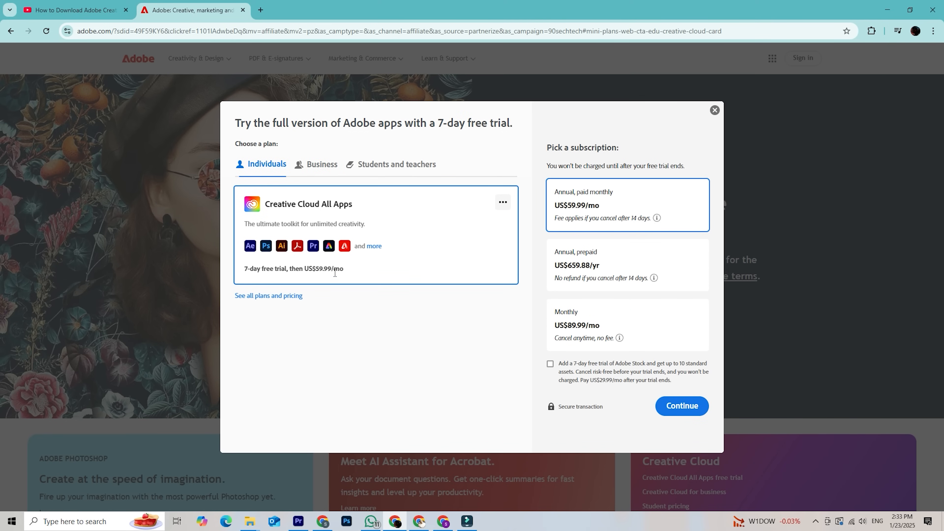
click(396, 164)
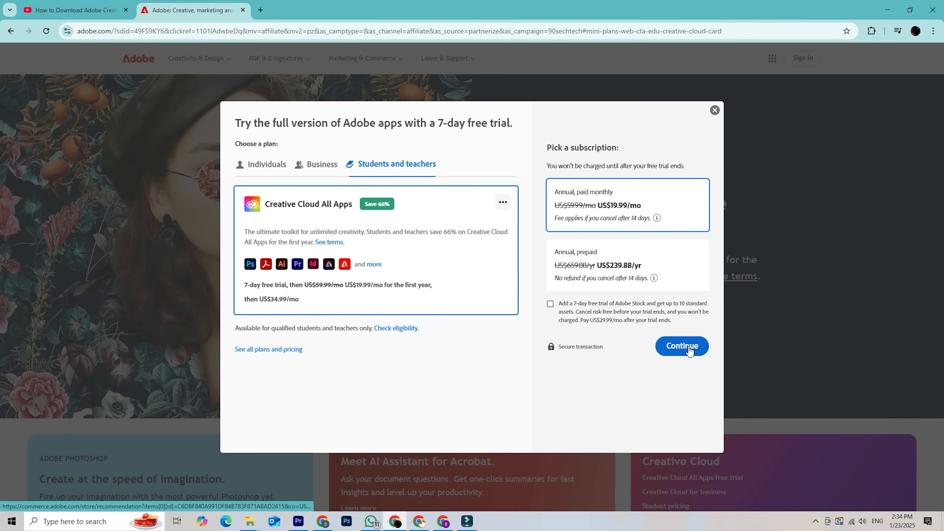
Check out the students and teachers trial, then download and install Creative Cloud Desktop.
click(681, 346)
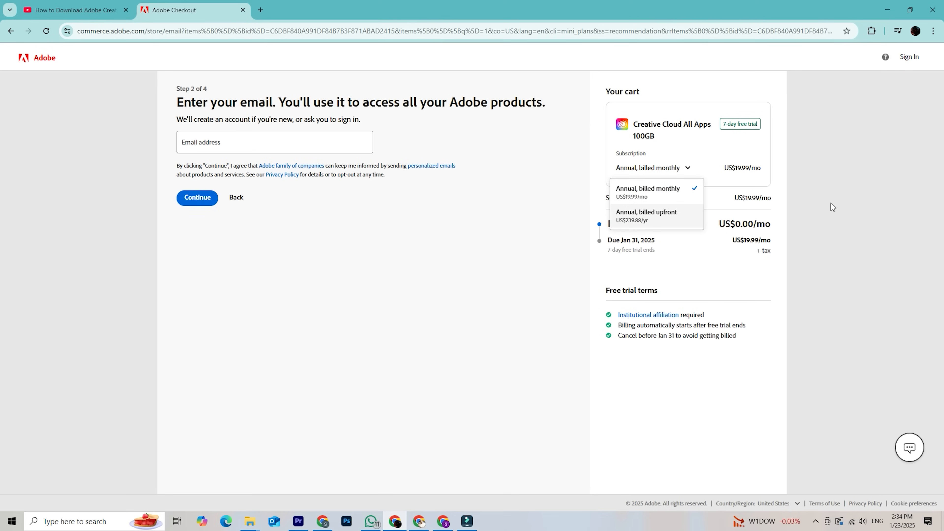
click(72, 10)
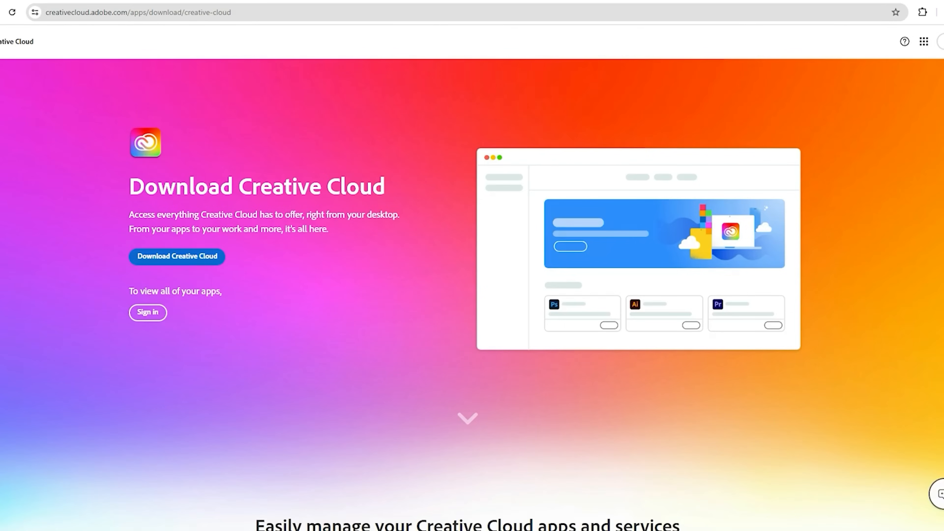
click(176, 256)
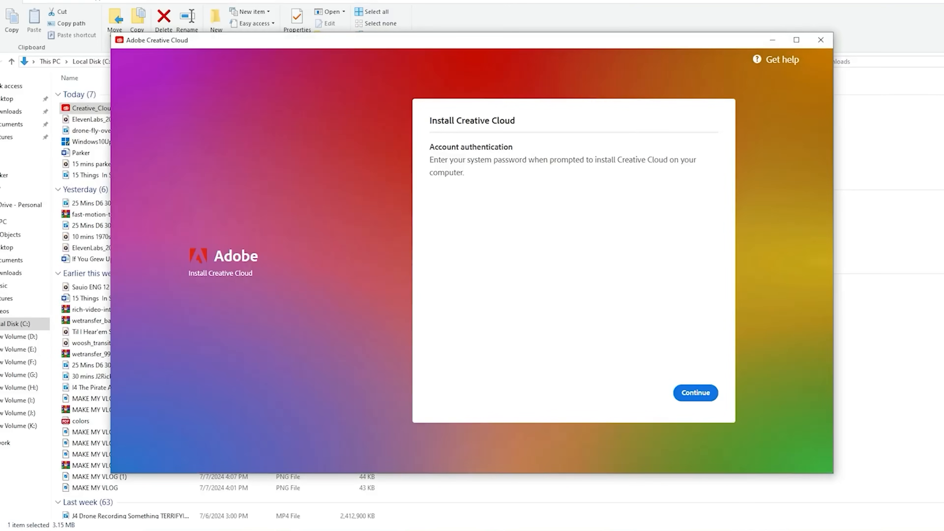
click(695, 393)
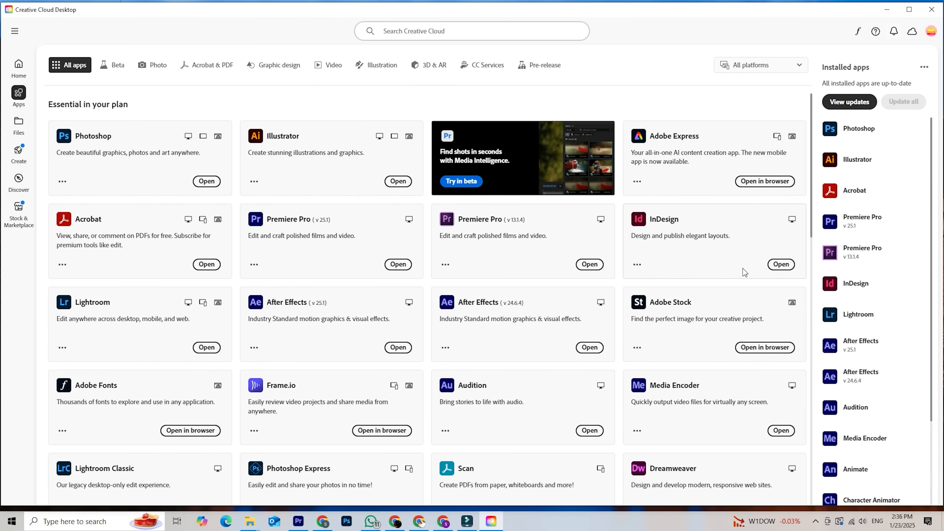
Browse the full All apps catalog of installed and available plan apps.
scroll(down, 3)
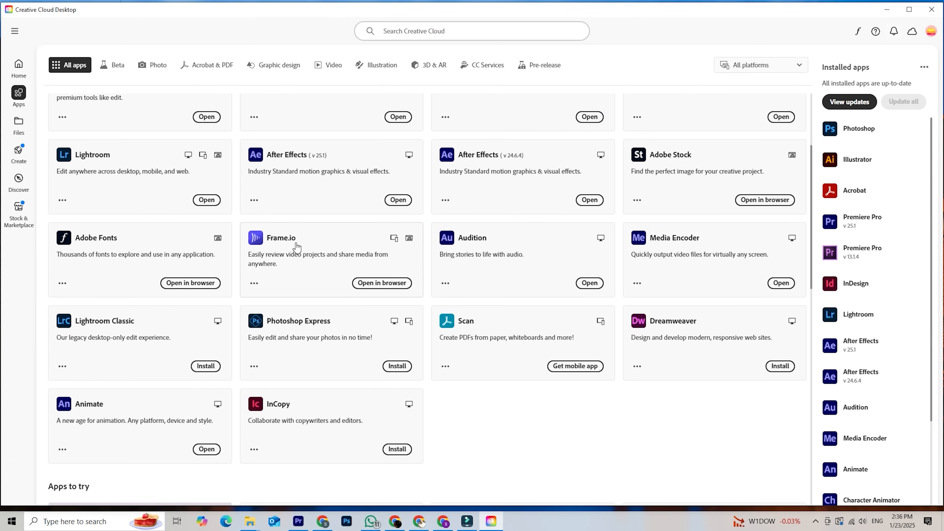
scroll(down, 3)
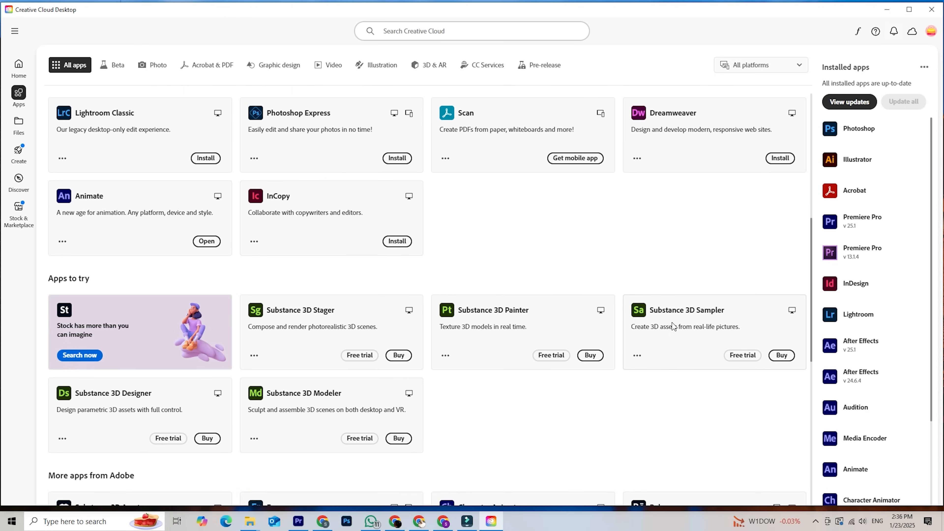
scroll(down, 3)
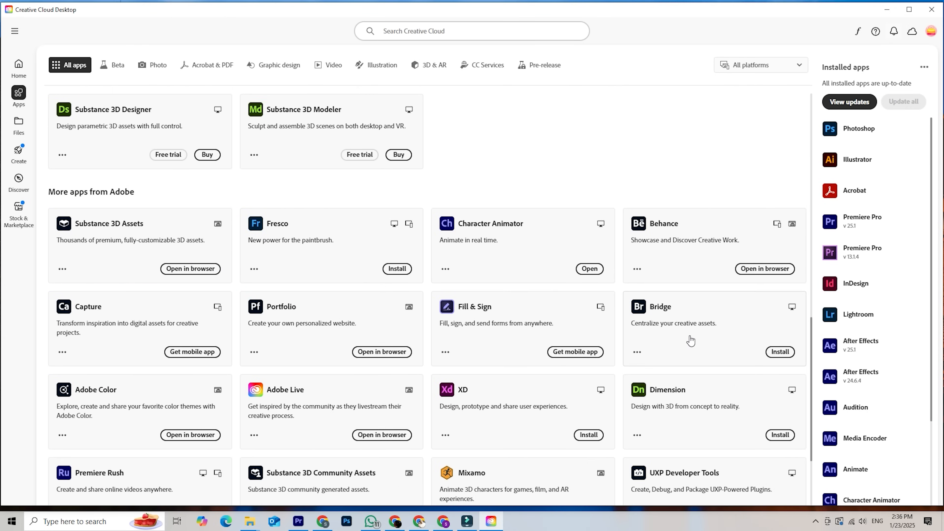
scroll(down, 3)
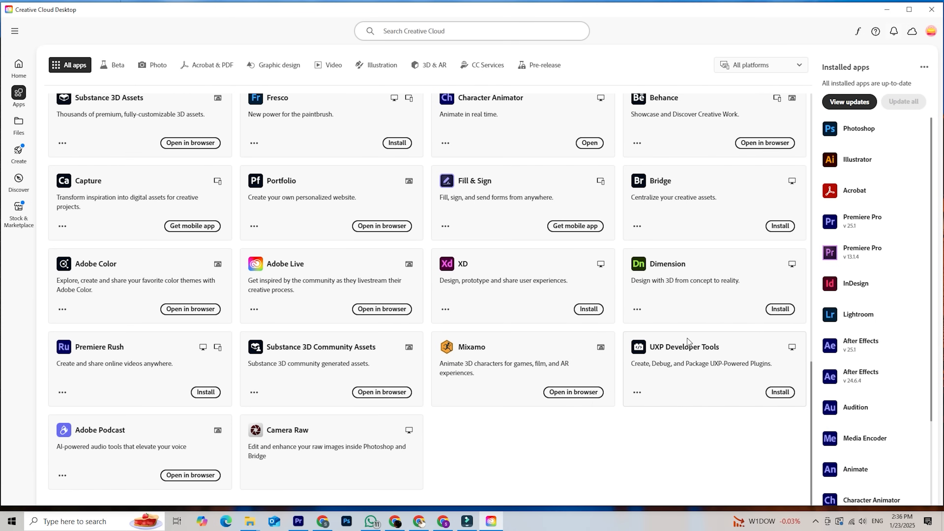
scroll(up, 3)
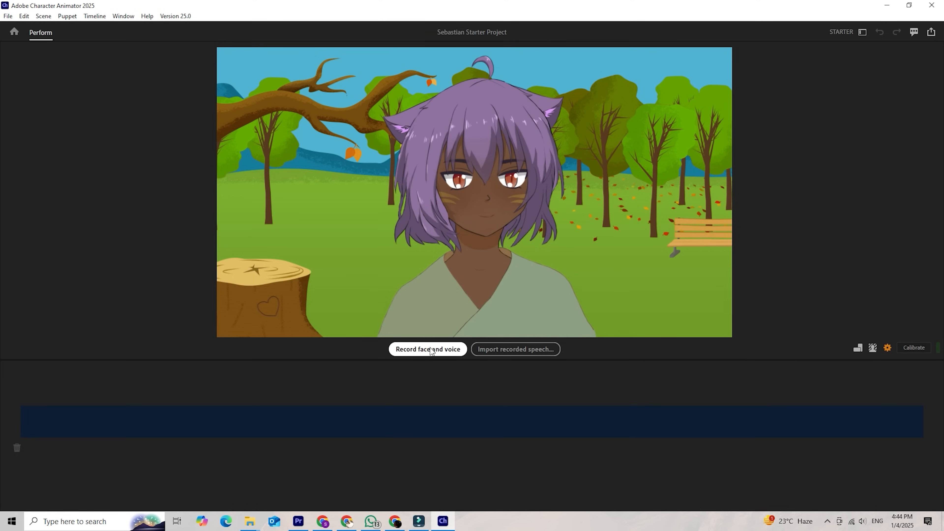
Record face and voice for the Sebastian puppet, then check and dismiss Audio Hardware preferences after the no-input warning.
click(427, 349)
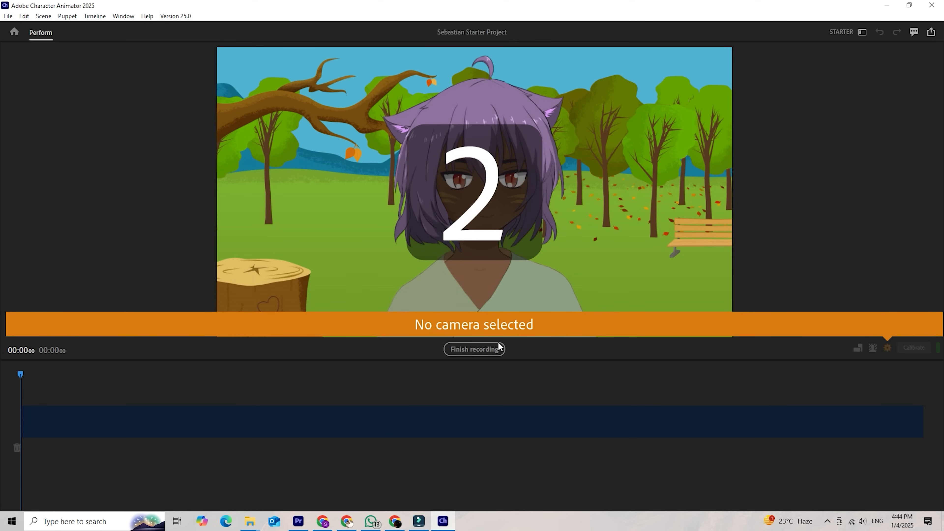
click(474, 348)
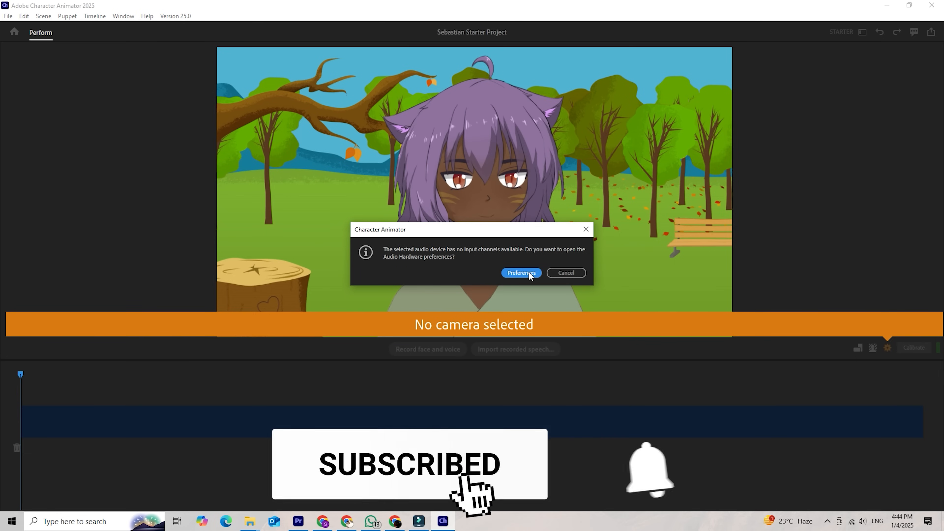
click(521, 273)
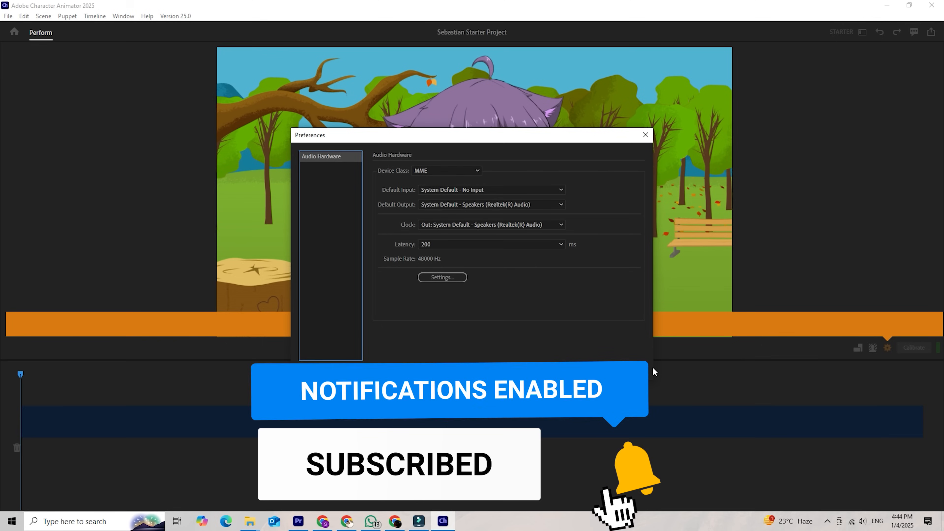
click(645, 135)
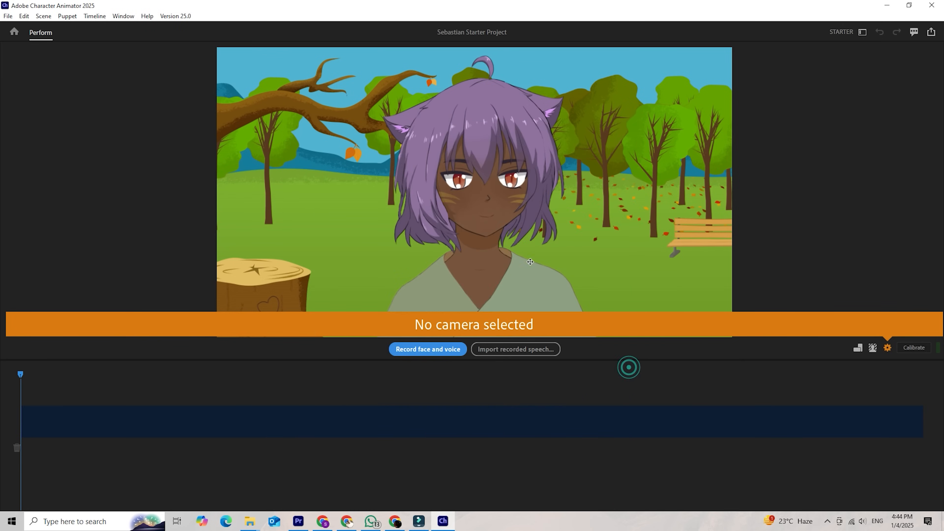